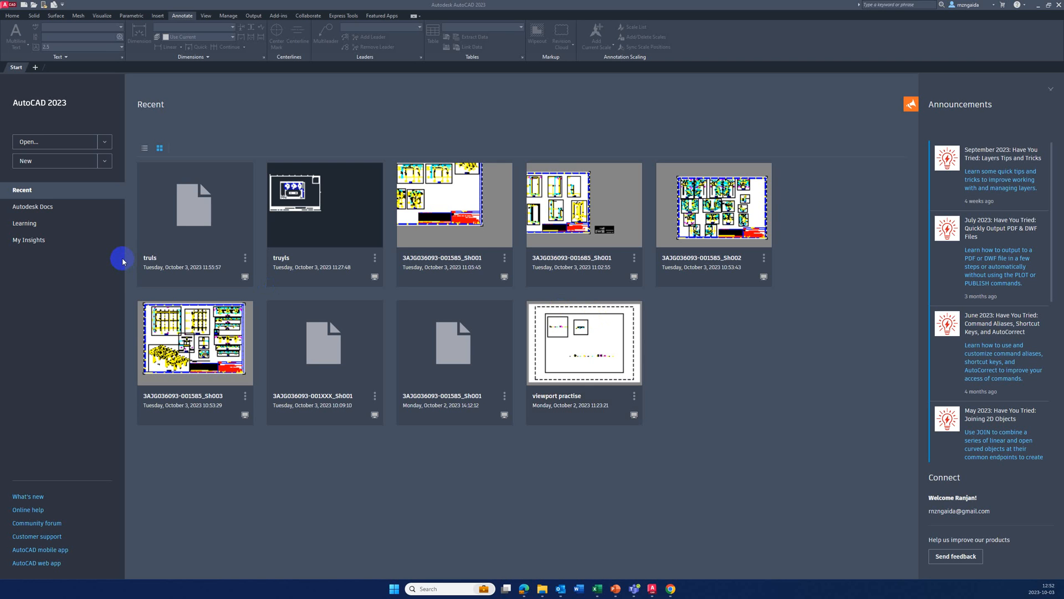
{"action": "mouse_move", "coordinate": [109, 179]}
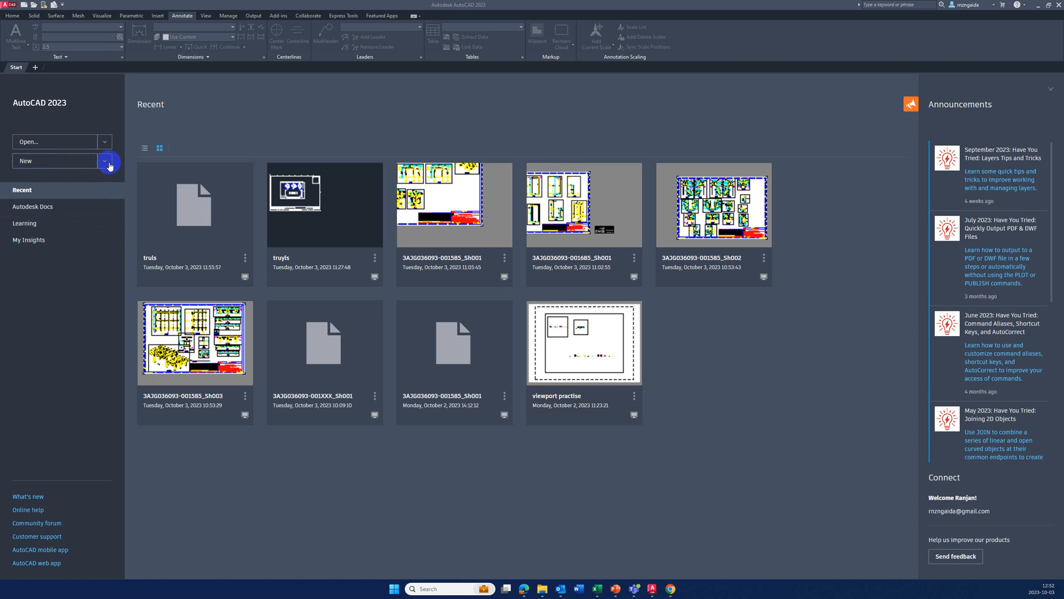
Show the new-drawing template list on the Start tab
{"action": "left_click", "coordinate": [105, 163]}
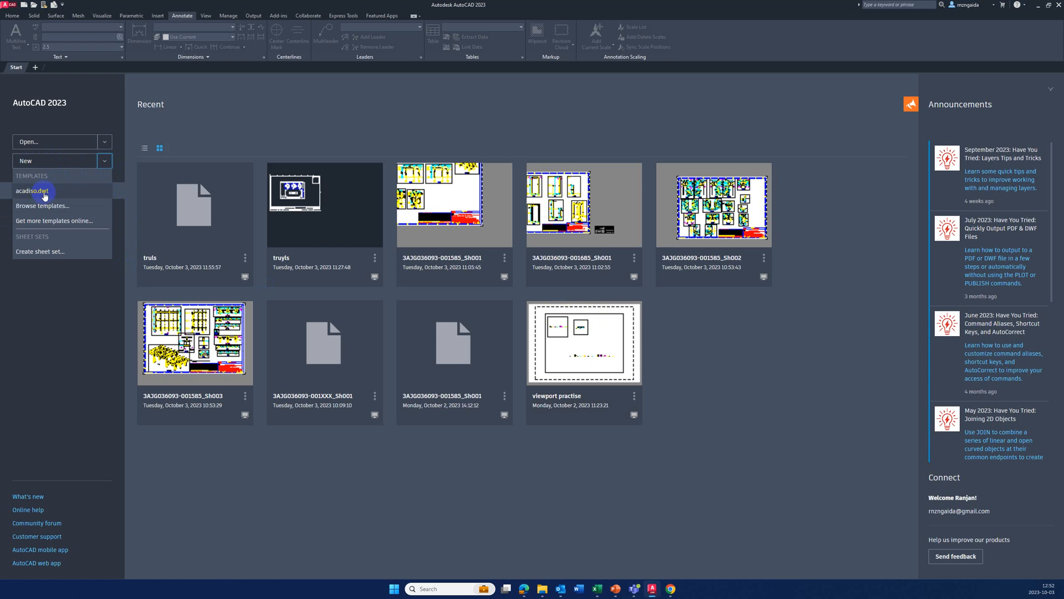
Start Drawing1 from the acadiso.dwt metric template
{"action": "left_click", "coordinate": [32, 191]}
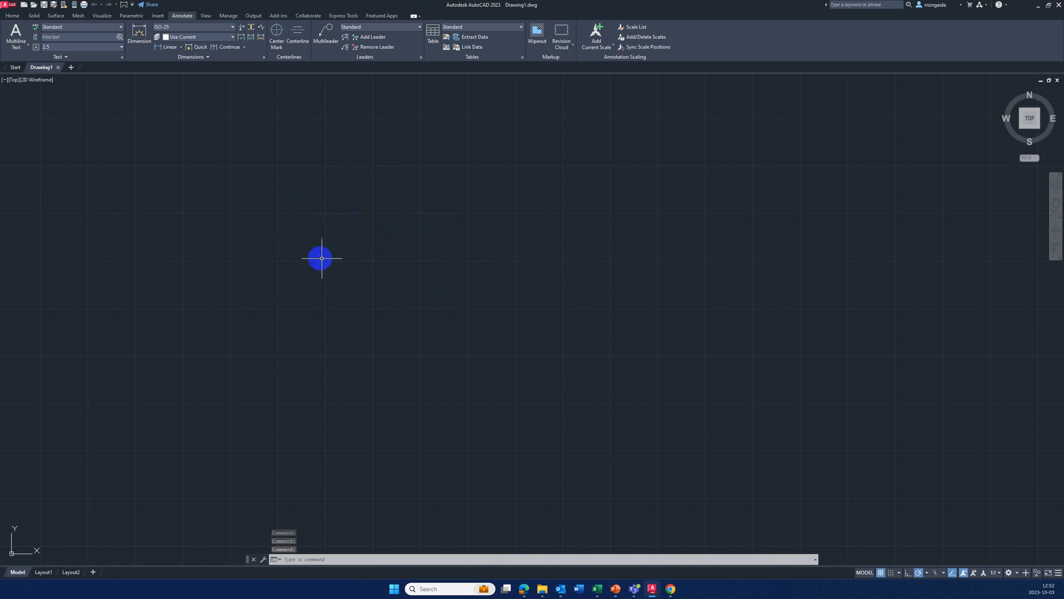
{"action": "mouse_move", "coordinate": [395, 254]}
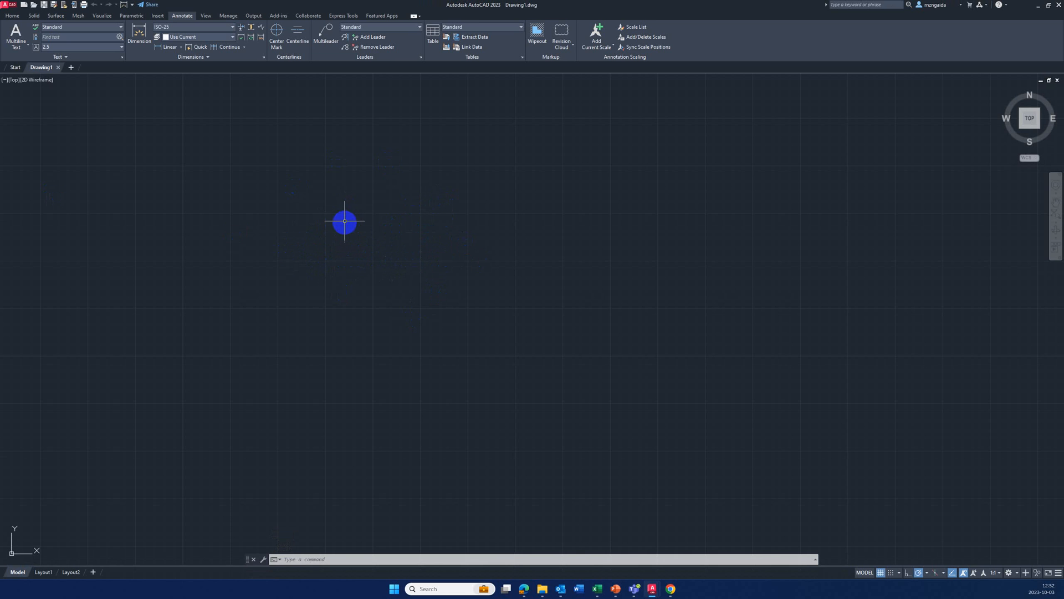
{"action": "mouse_move", "coordinate": [349, 236]}
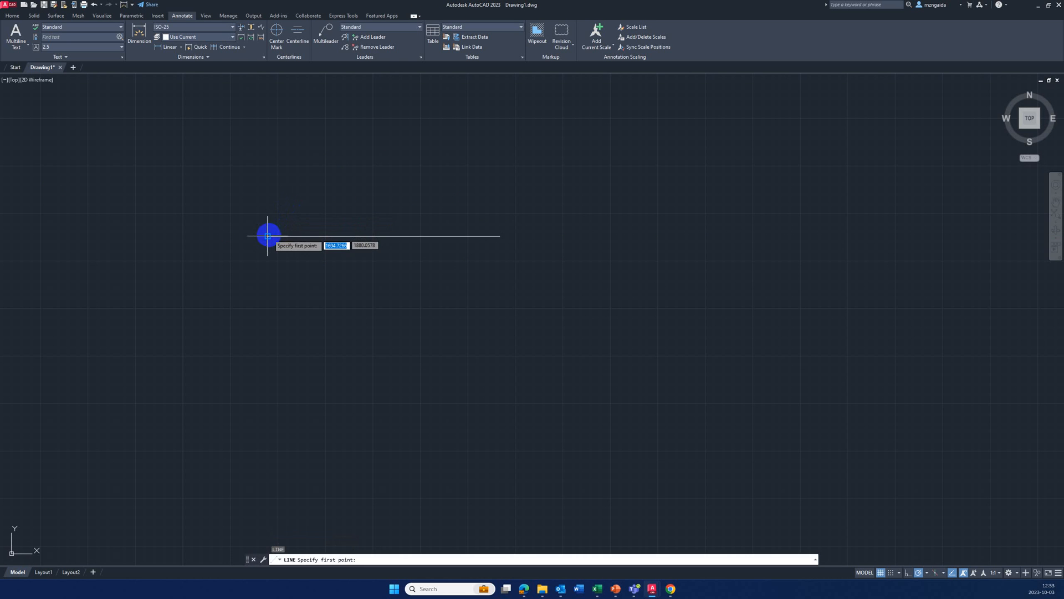
{"action": "mouse_move", "coordinate": [296, 265]}
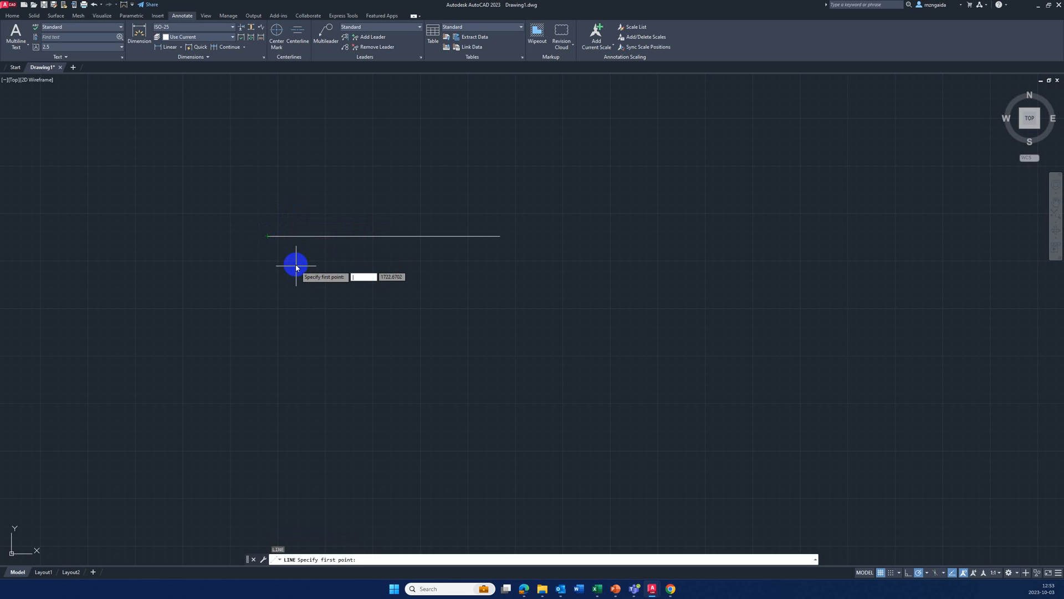
Finish the horizontal line, cancel further lines, and bring up the object snap settings
{"action": "key", "text": "Escape"}
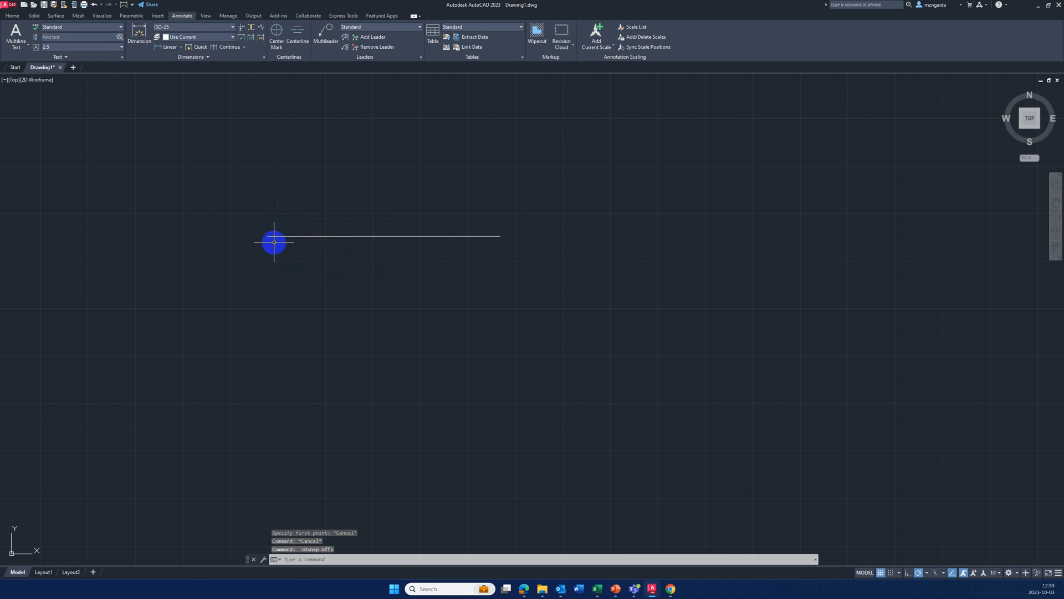
{"action": "mouse_move", "coordinate": [369, 231]}
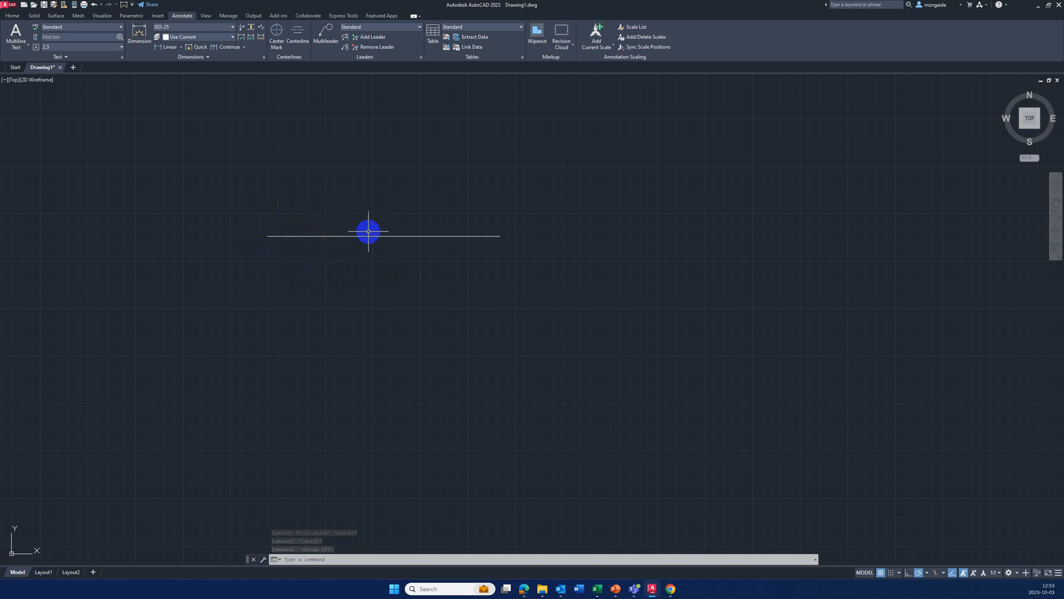
{"action": "mouse_move", "coordinate": [508, 242]}
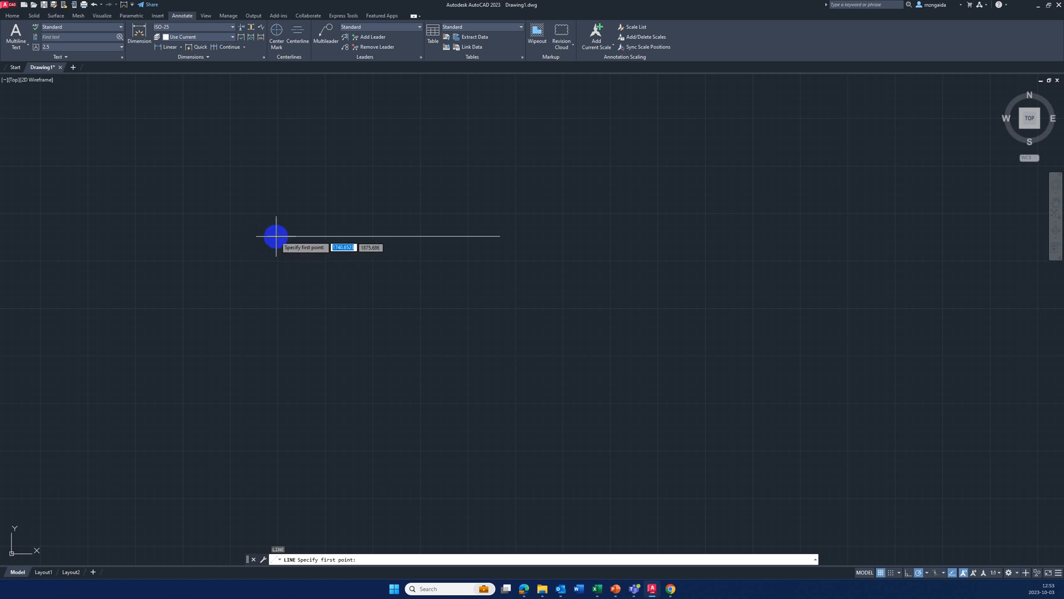
{"action": "mouse_move", "coordinate": [272, 236]}
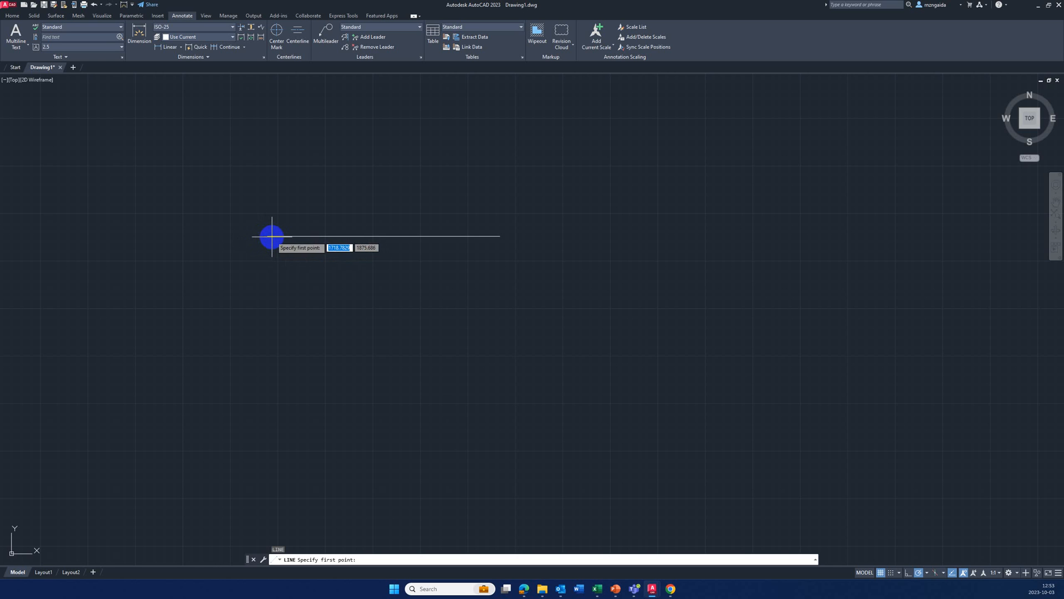
{"action": "key", "text": "Escape"}
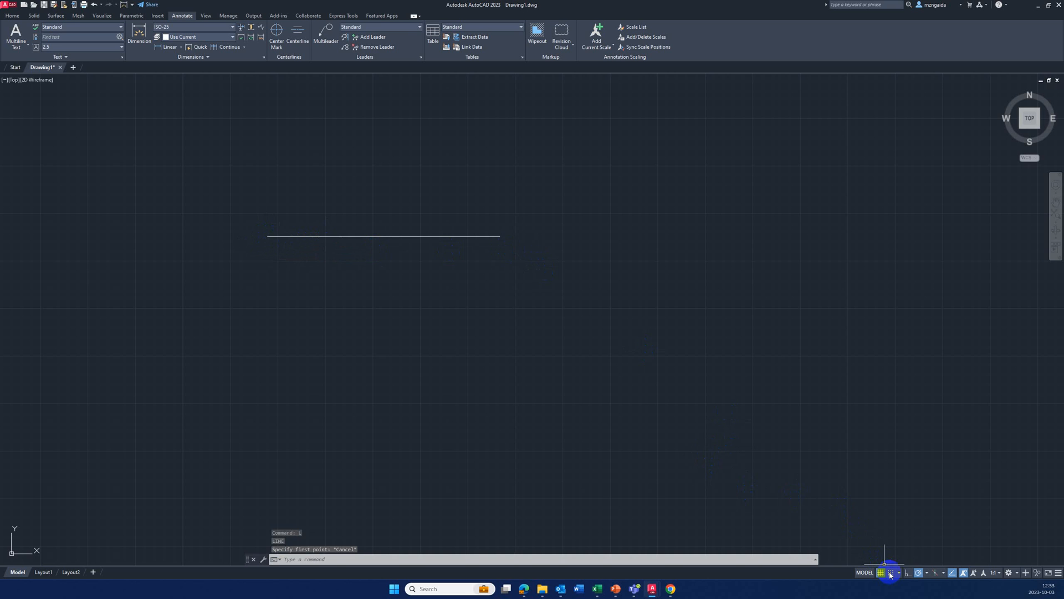
{"action": "left_click", "coordinate": [898, 572]}
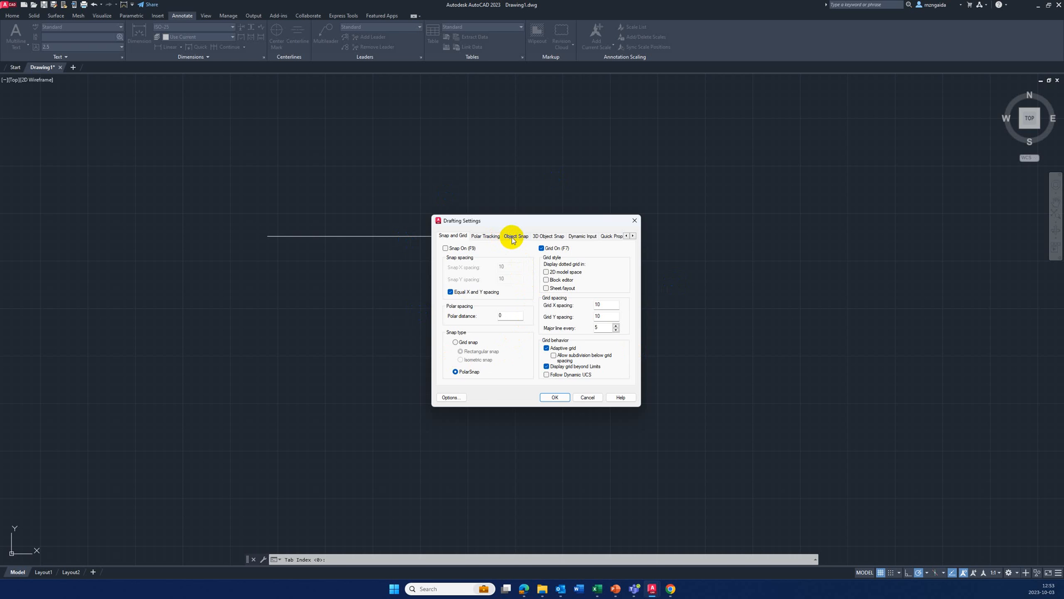
{"action": "left_click", "coordinate": [516, 236]}
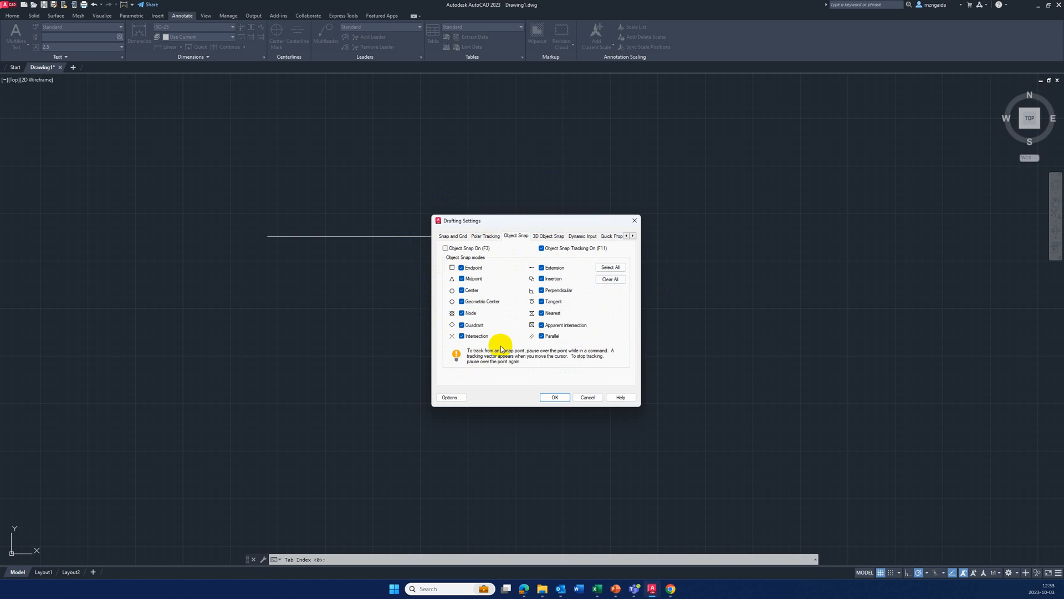
{"action": "left_click", "coordinate": [609, 279]}
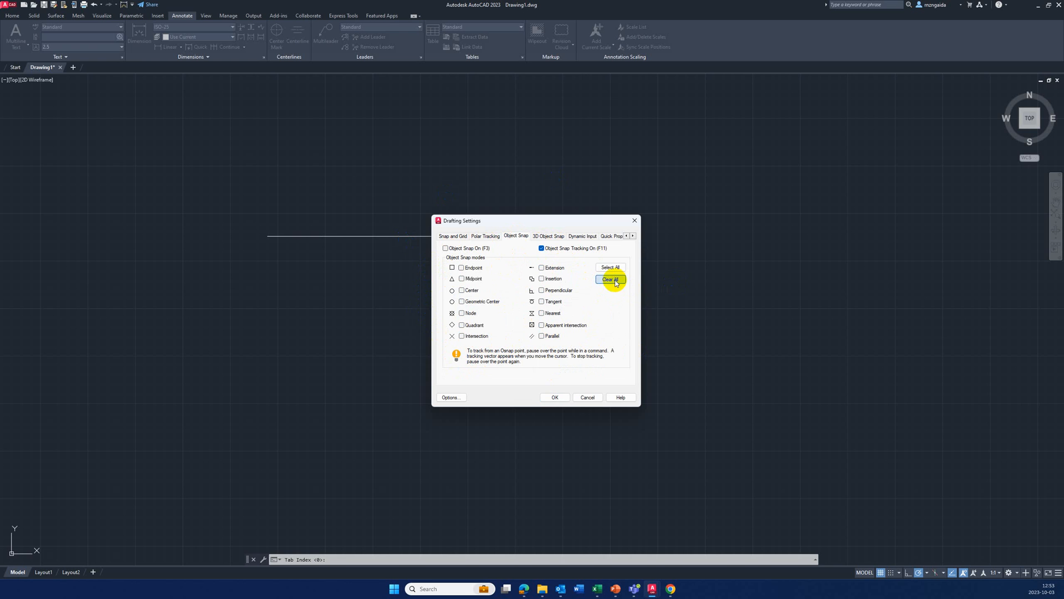
{"action": "left_click", "coordinate": [610, 266]}
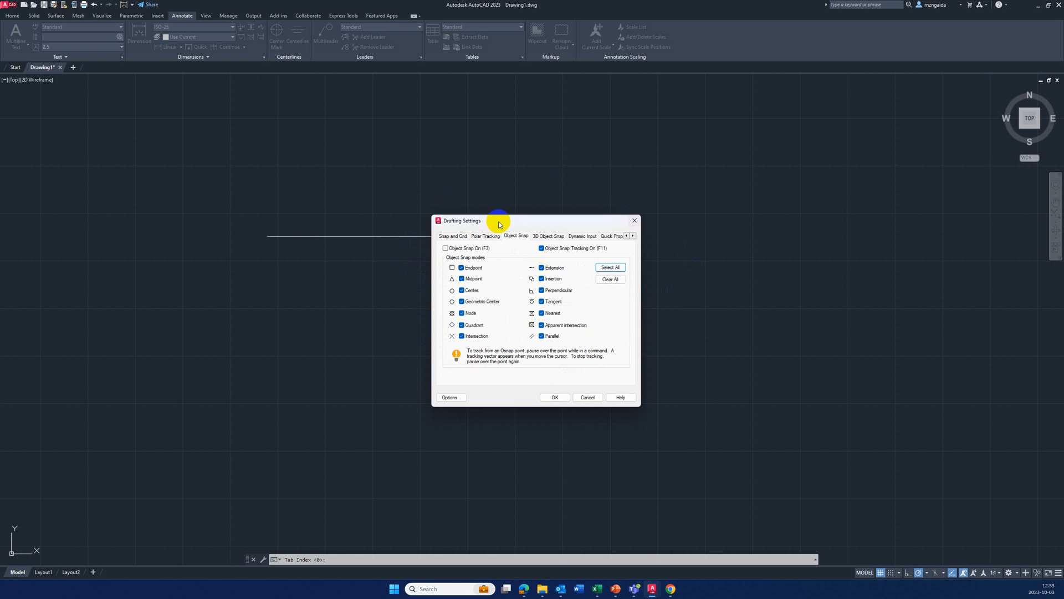
{"action": "left_click", "coordinate": [554, 396]}
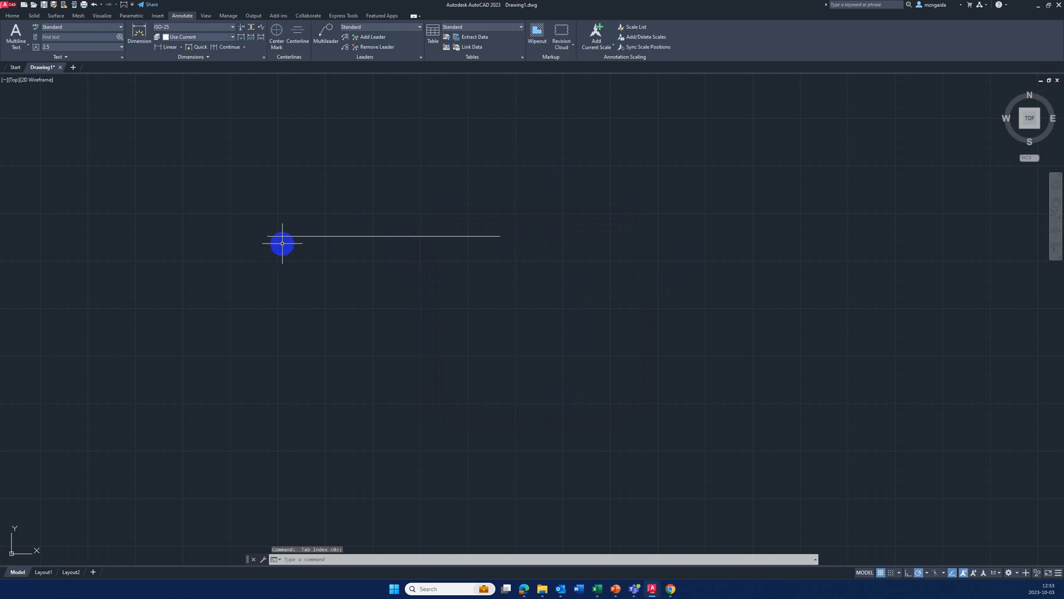
{"action": "mouse_move", "coordinate": [282, 236]}
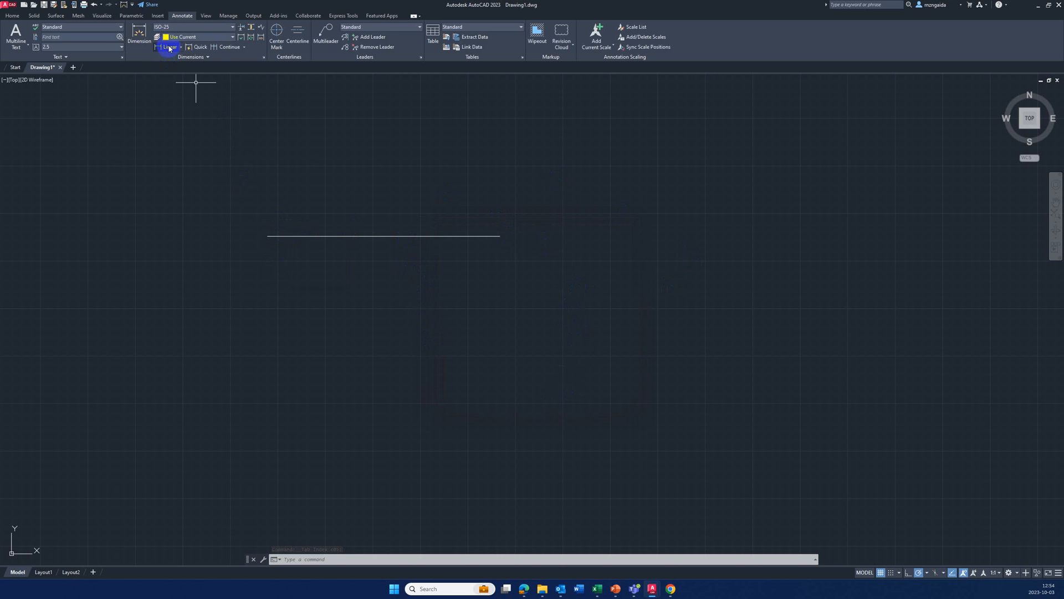
Start a linear dimension from the Annotate tab
{"action": "left_click", "coordinate": [167, 46]}
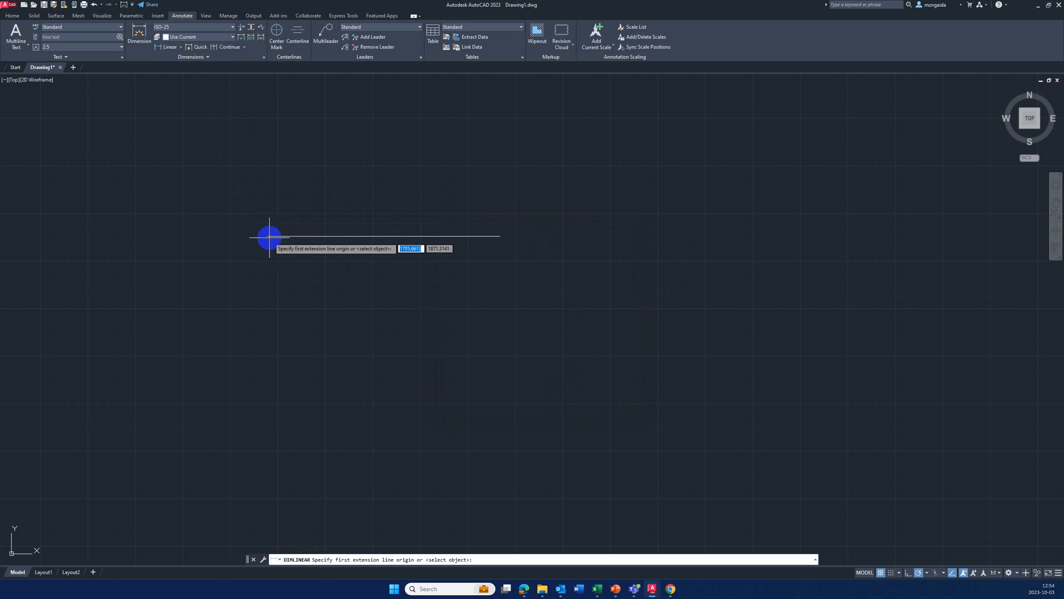
{"action": "mouse_move", "coordinate": [267, 236]}
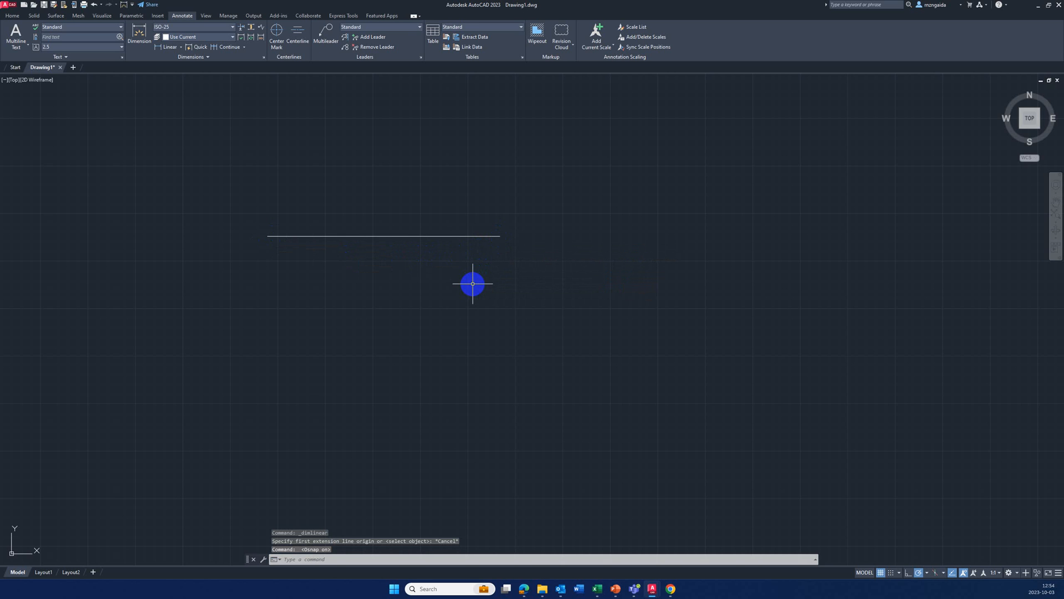
{"action": "mouse_move", "coordinate": [380, 253]}
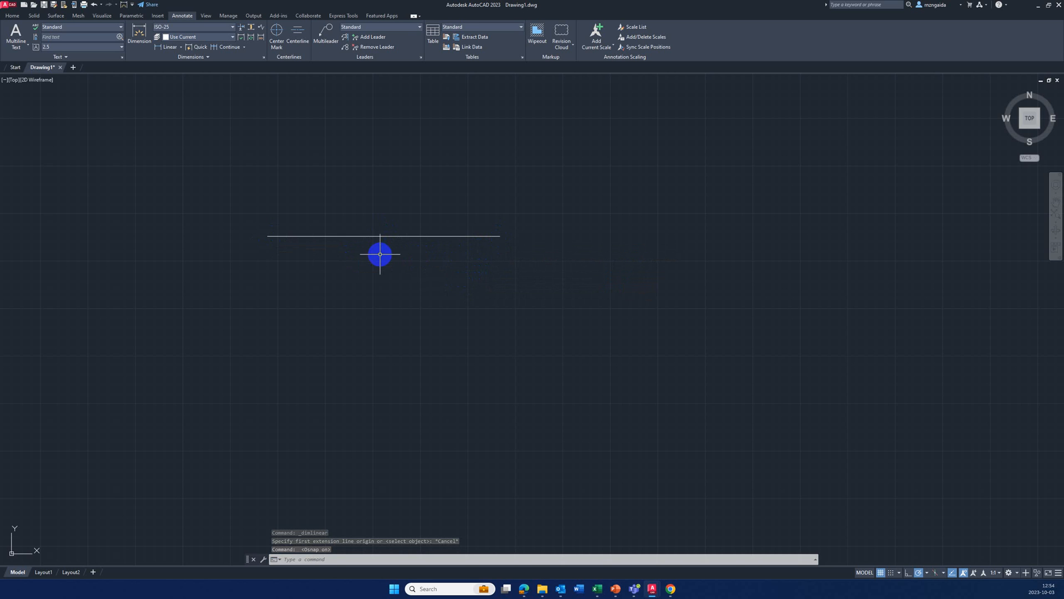
Draw a vertical line down from the top line's left endpoint, then a horizontal bottom line
{"action": "key", "text": "Escape"}
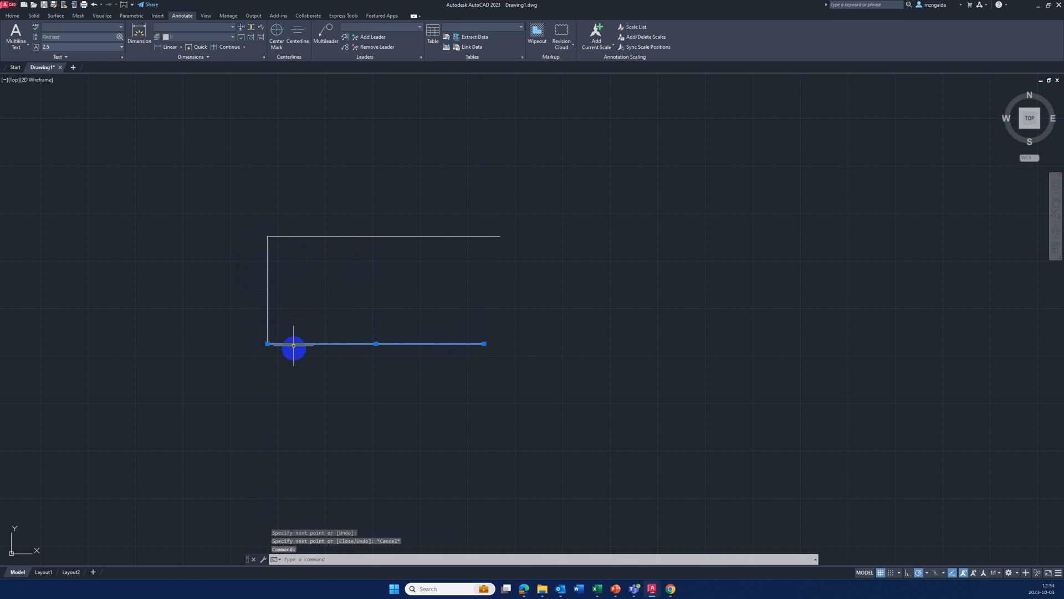
{"action": "left_click", "coordinate": [139, 36]}
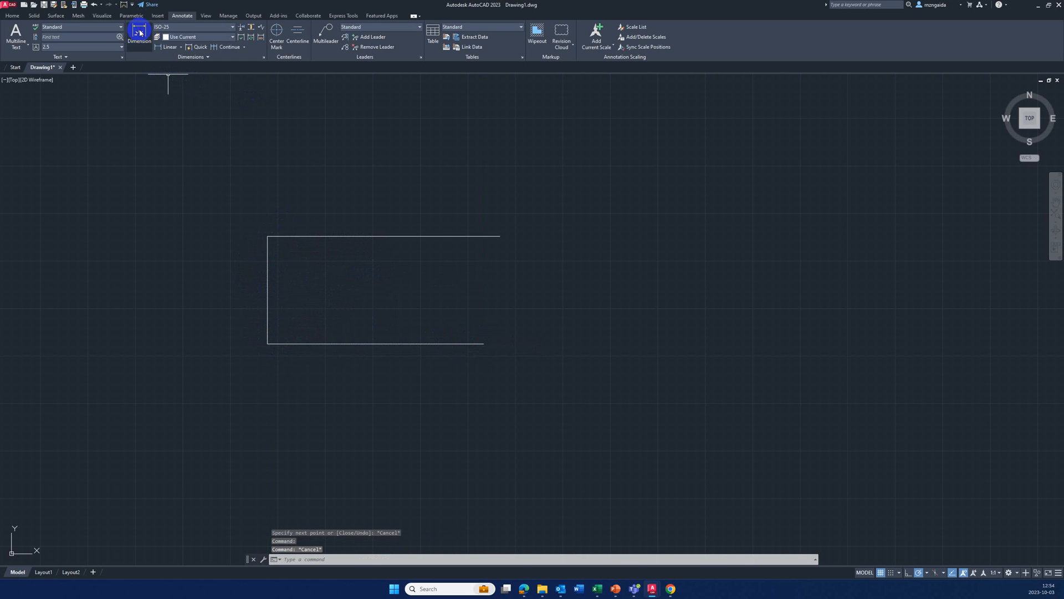
Dimension the bottom line with a linear dimension of 1139.39 placed below it
{"action": "left_click", "coordinate": [169, 46]}
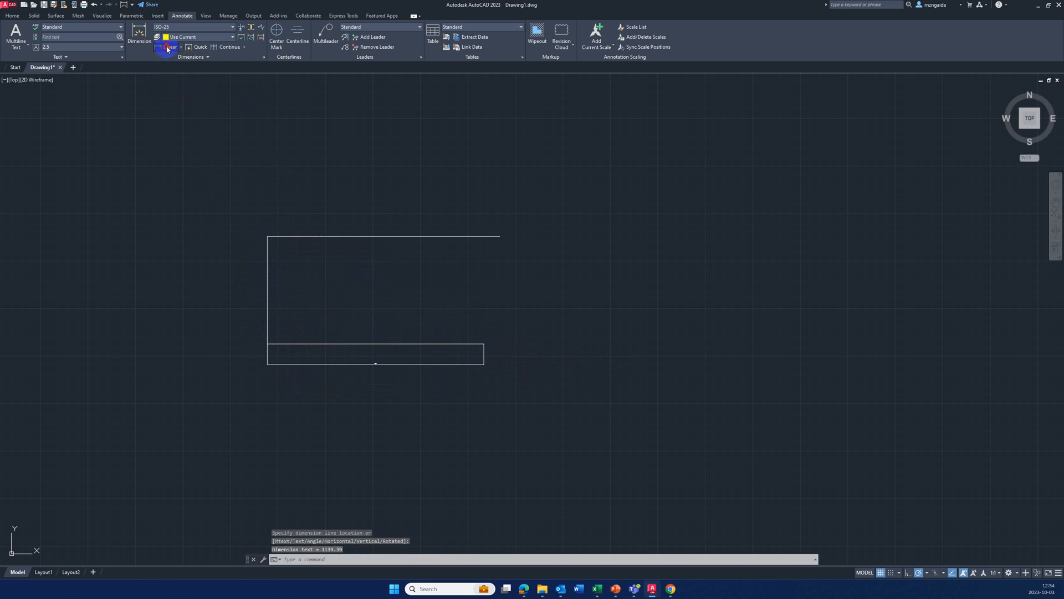
{"action": "left_click", "coordinate": [167, 46]}
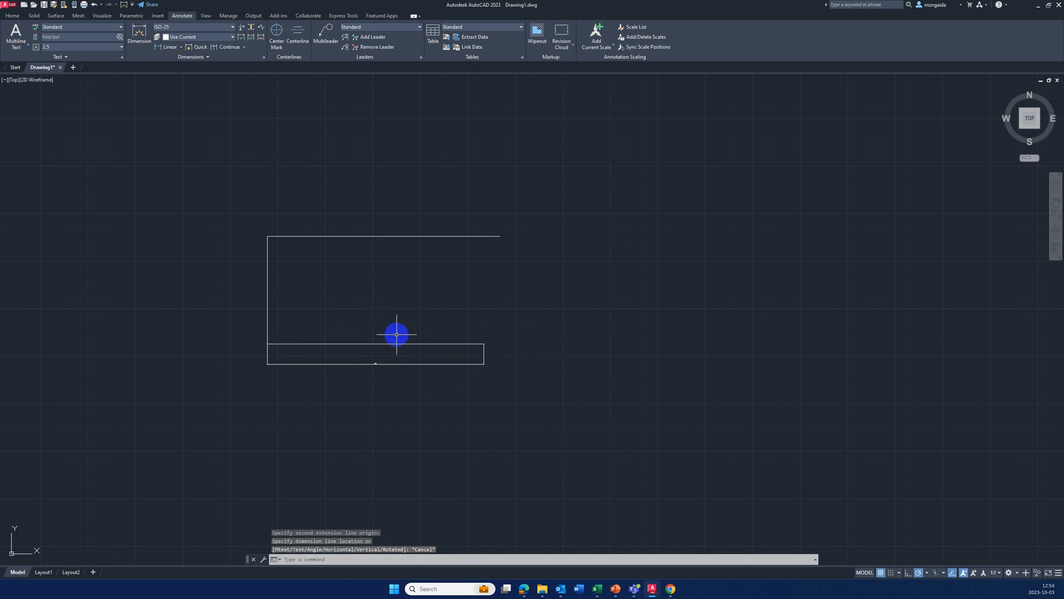
{"action": "mouse_move", "coordinate": [741, 505]}
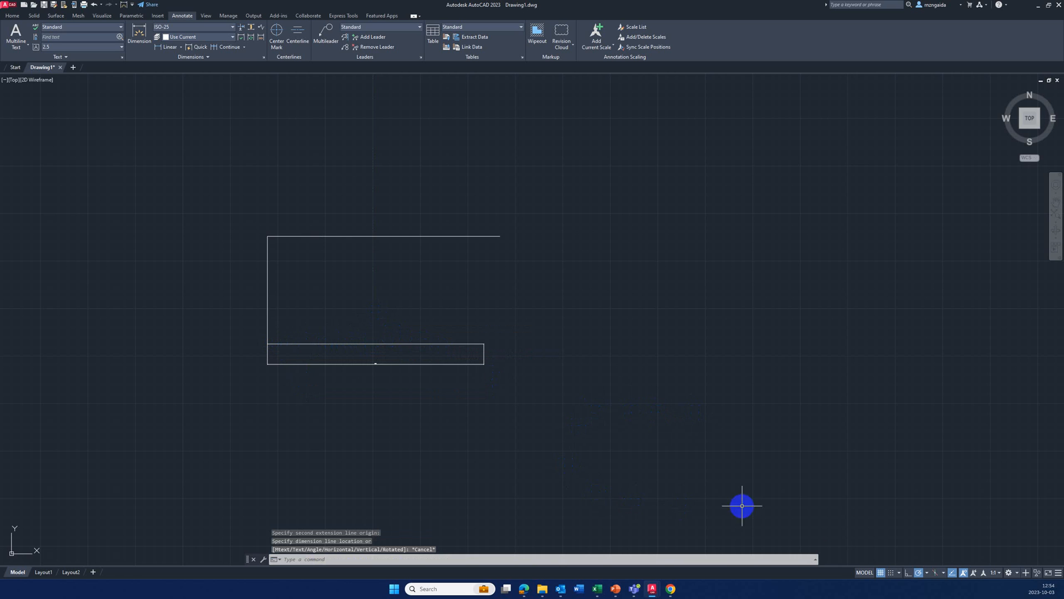
{"action": "mouse_move", "coordinate": [623, 320]}
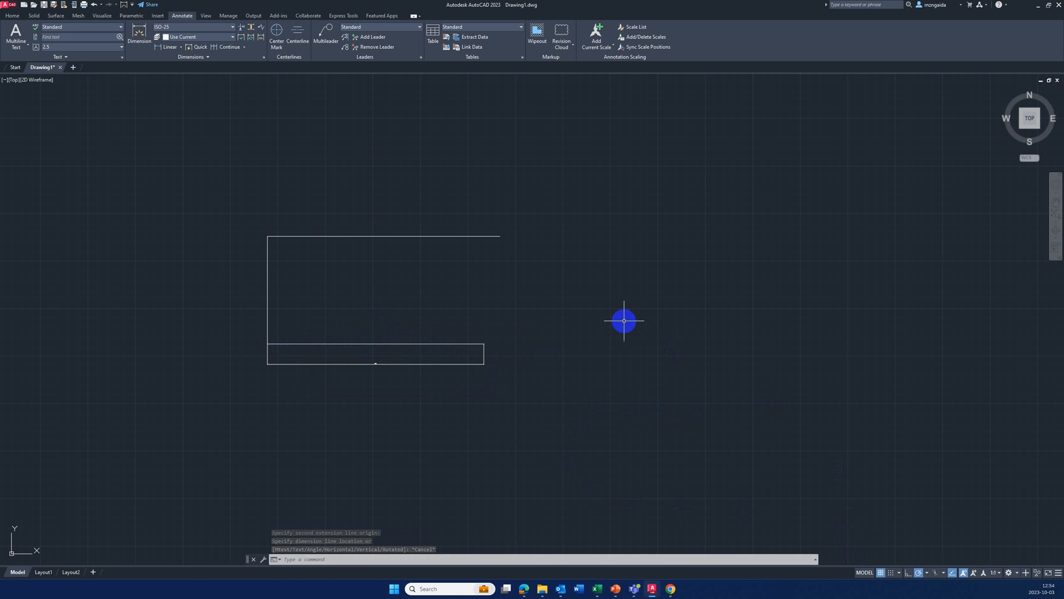